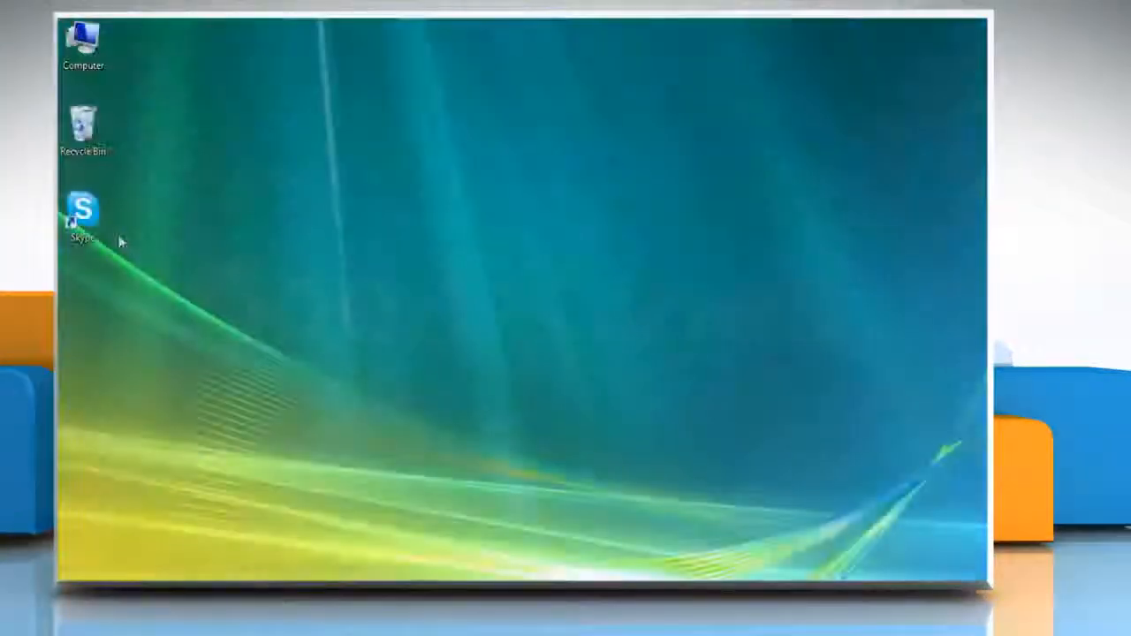
Step: Launch Skype, sign in, and open Tools > Options
{"action": "double_click", "coordinate": [86, 210]}
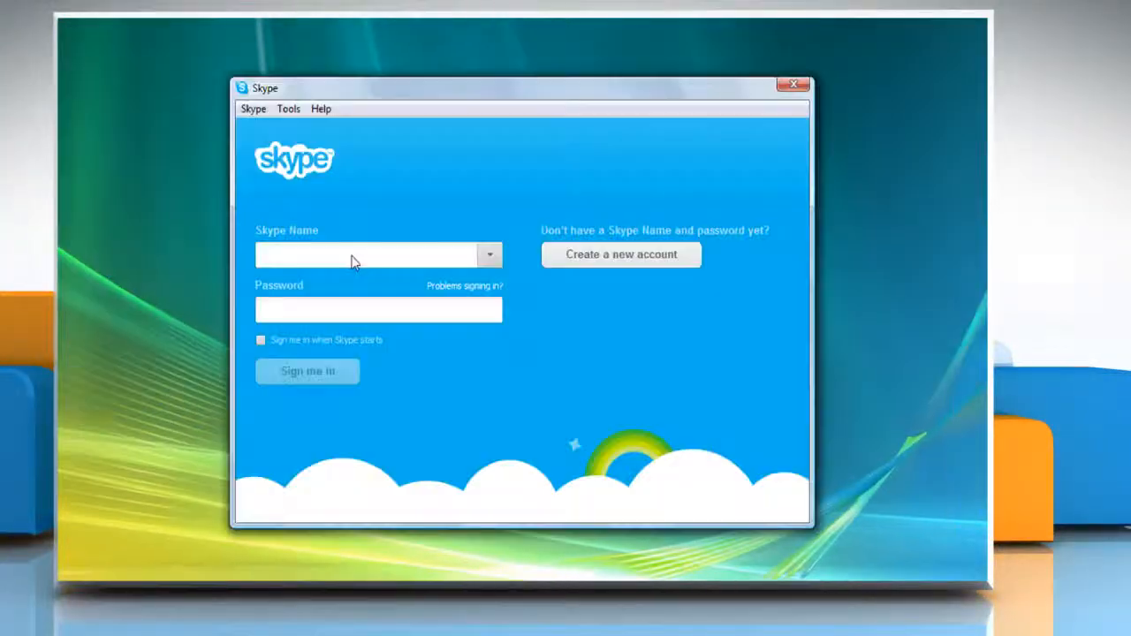
{"action": "left_click", "coordinate": [307, 371]}
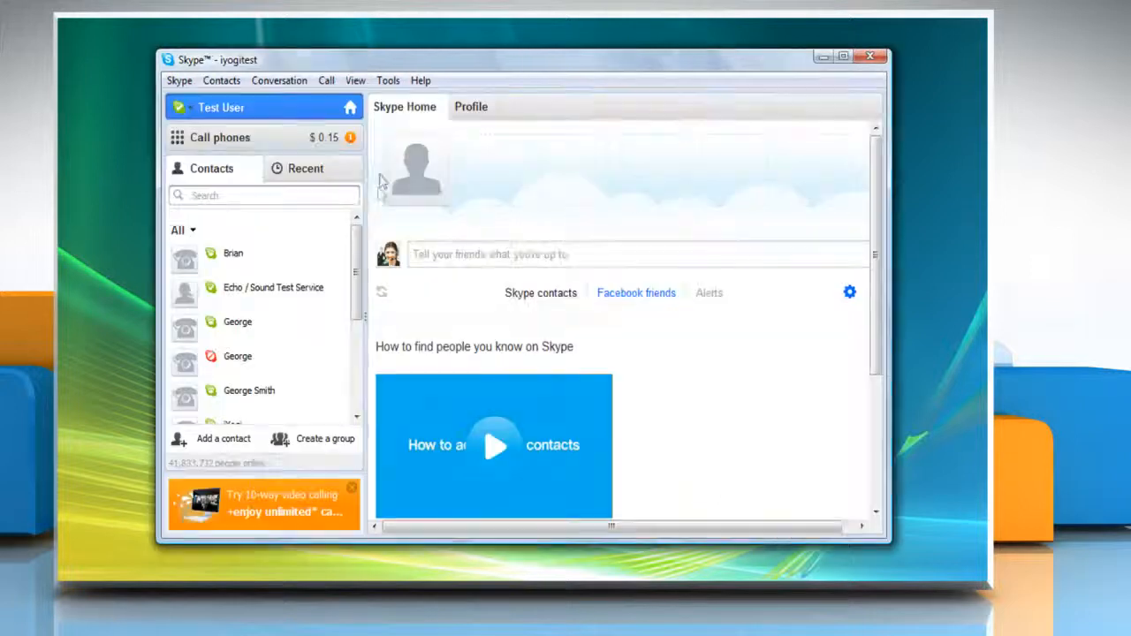
{"action": "left_click", "coordinate": [387, 80]}
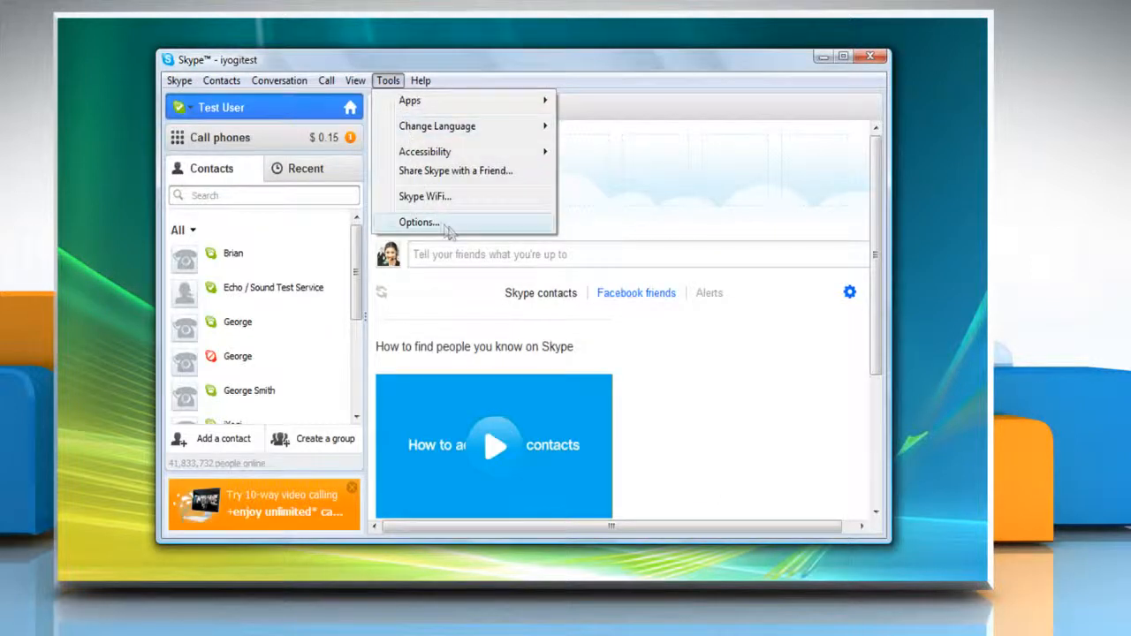
{"action": "left_click", "coordinate": [419, 221]}
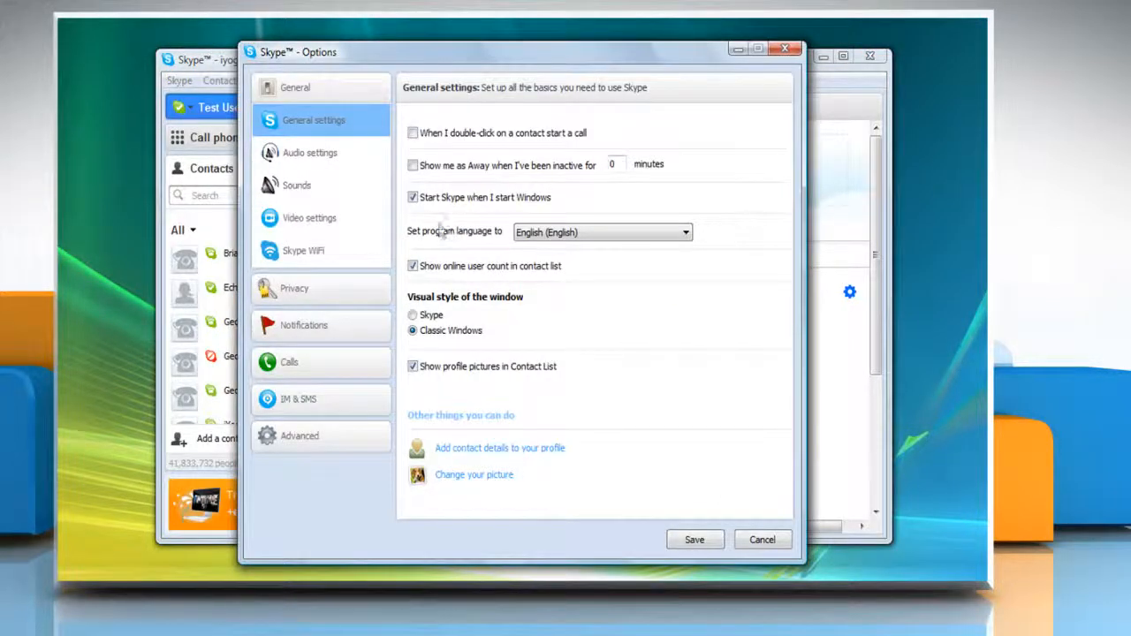
{"action": "mouse_move", "coordinate": [316, 193]}
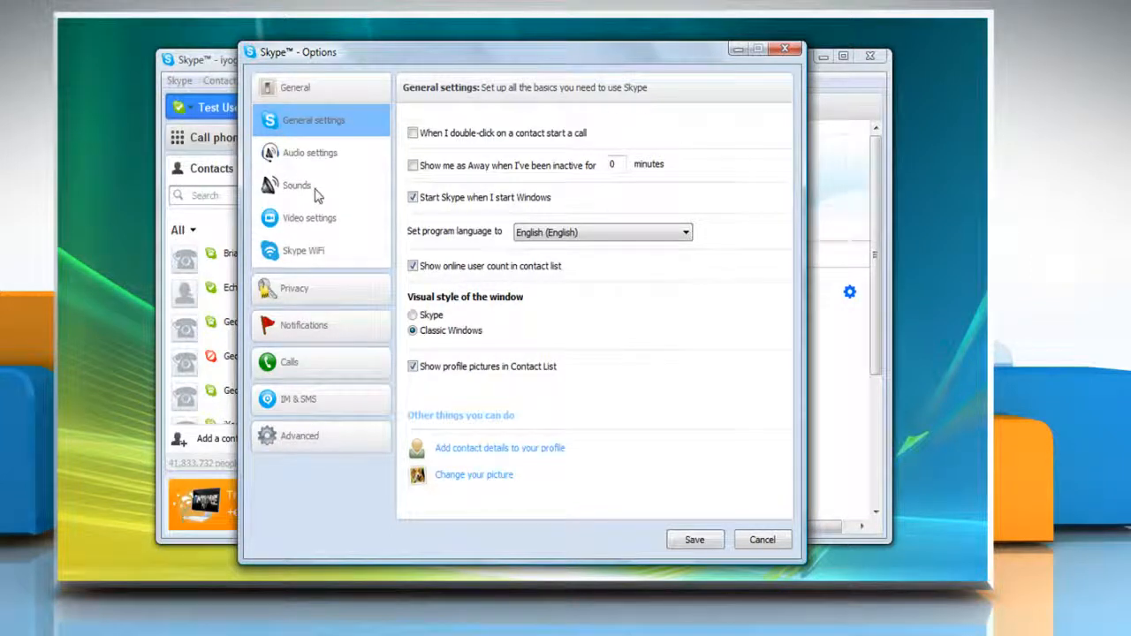
Step: Import Ding Dong.wav as a custom sound from the Sounds settings
{"action": "left_click", "coordinate": [296, 185]}
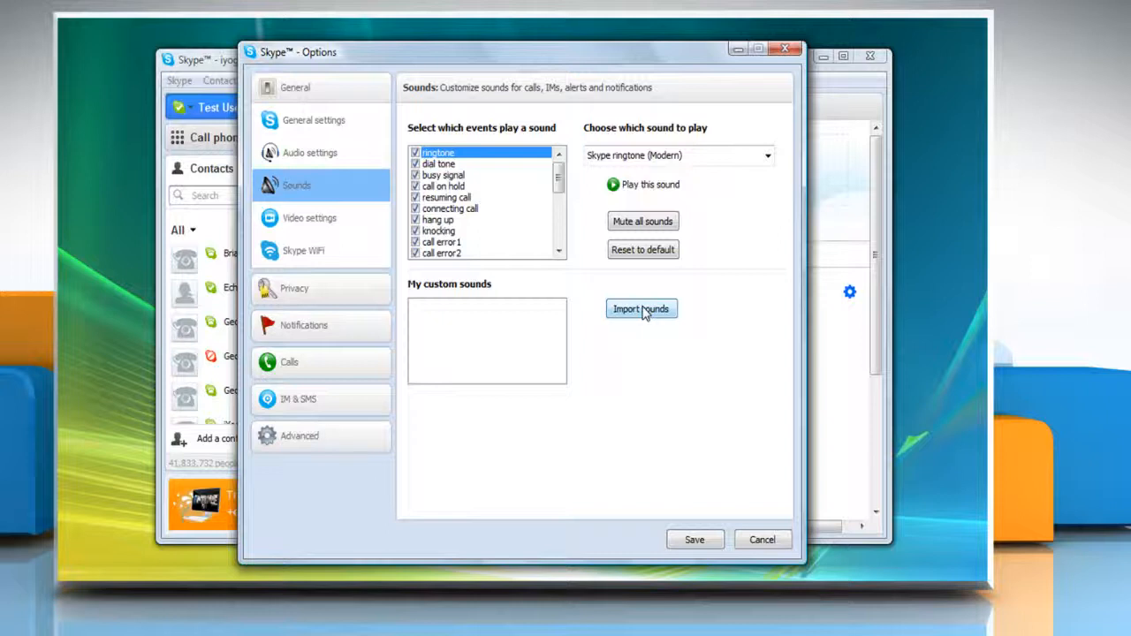
{"action": "left_click", "coordinate": [642, 308]}
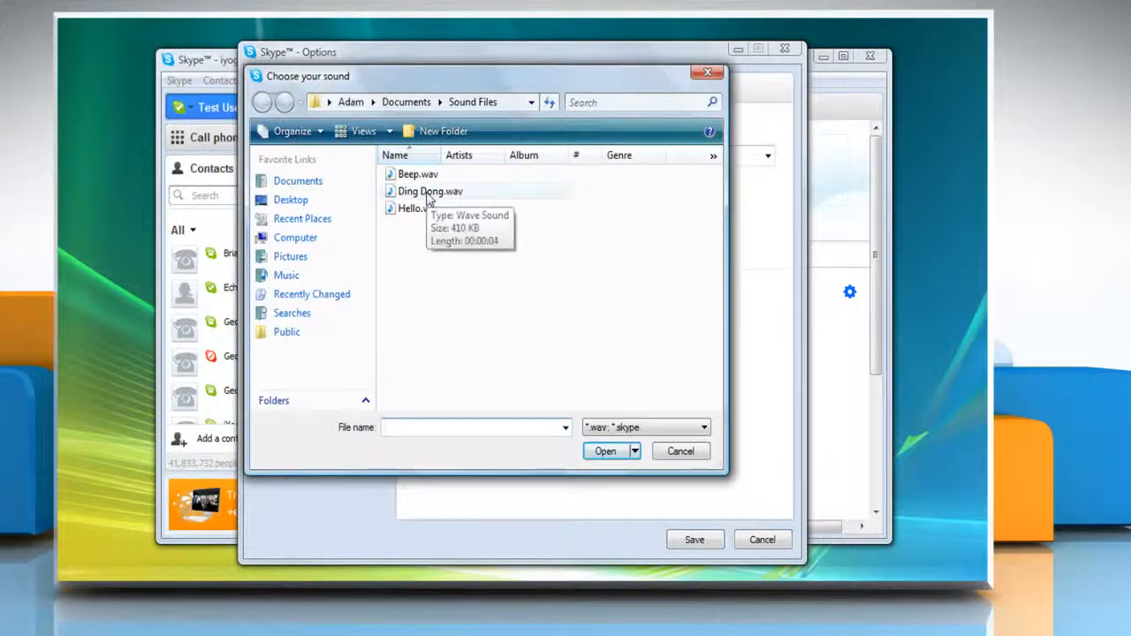
{"action": "left_click", "coordinate": [426, 191]}
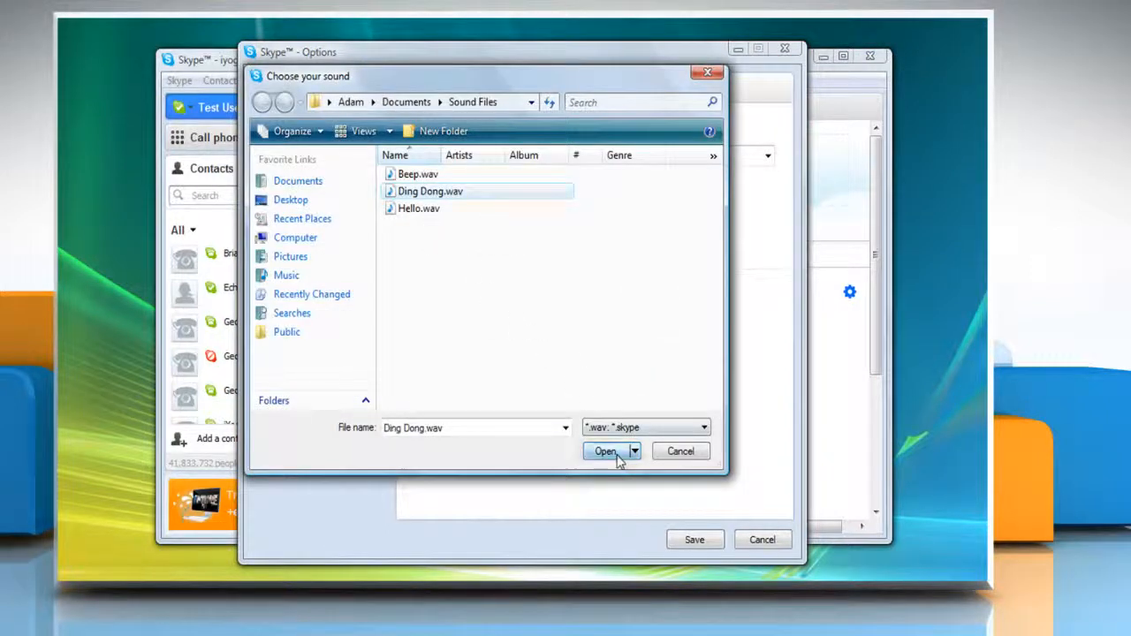
{"action": "left_click", "coordinate": [604, 451]}
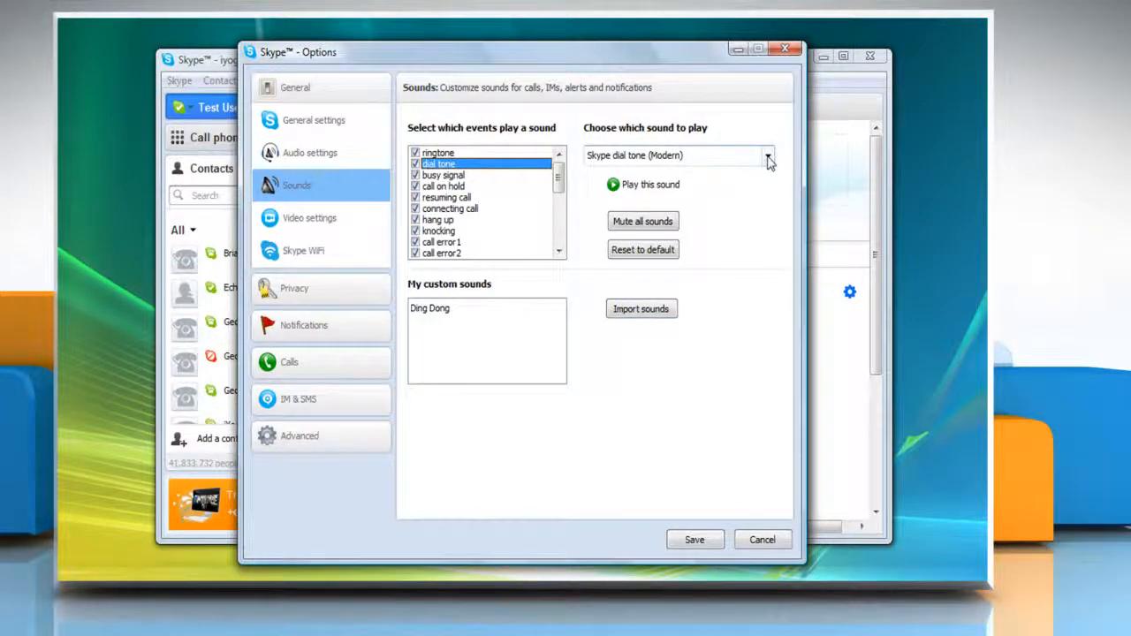
Step: Assign Ding Dong as the dial tone sound
{"action": "left_click", "coordinate": [766, 155]}
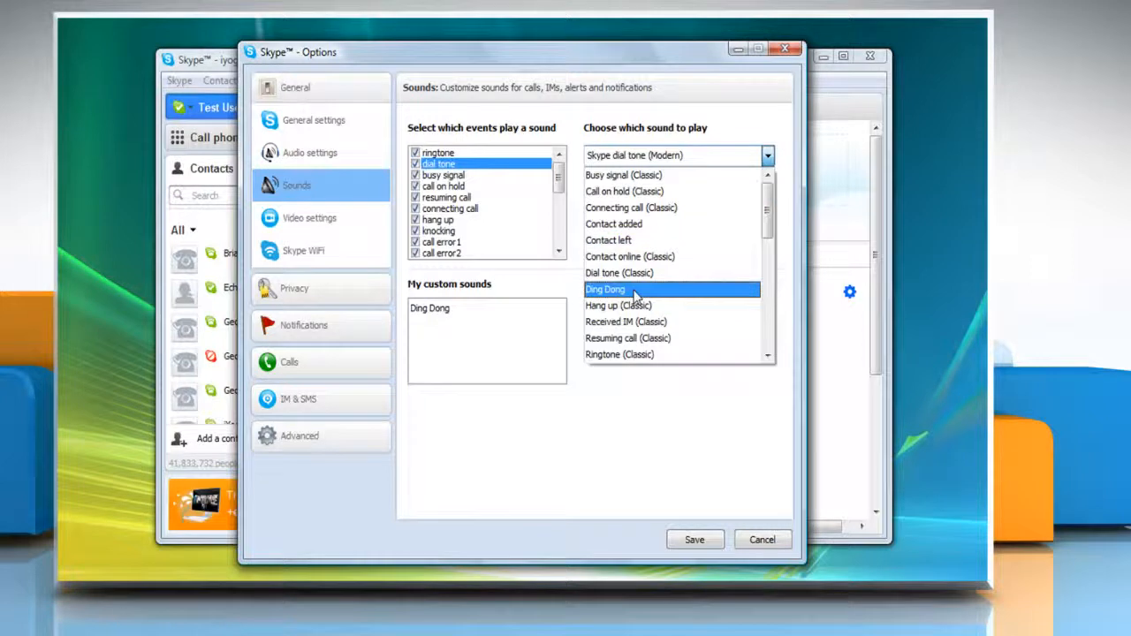
{"action": "left_click", "coordinate": [605, 289]}
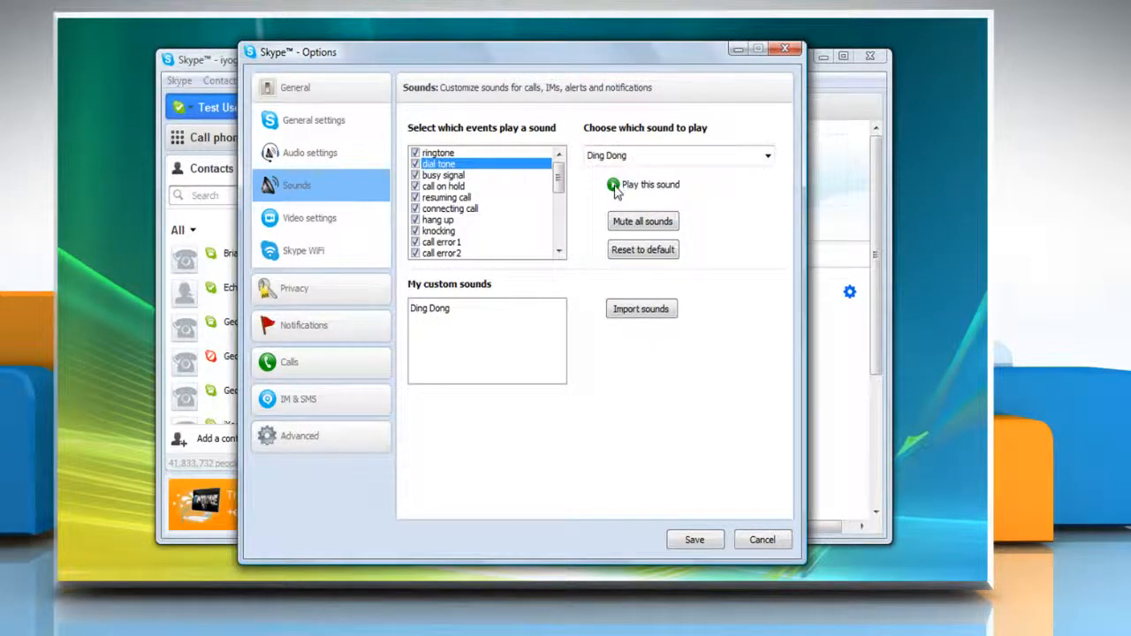
Step: Import Hello.wav and set Hello as the incoming IM sound
{"action": "left_click", "coordinate": [642, 309]}
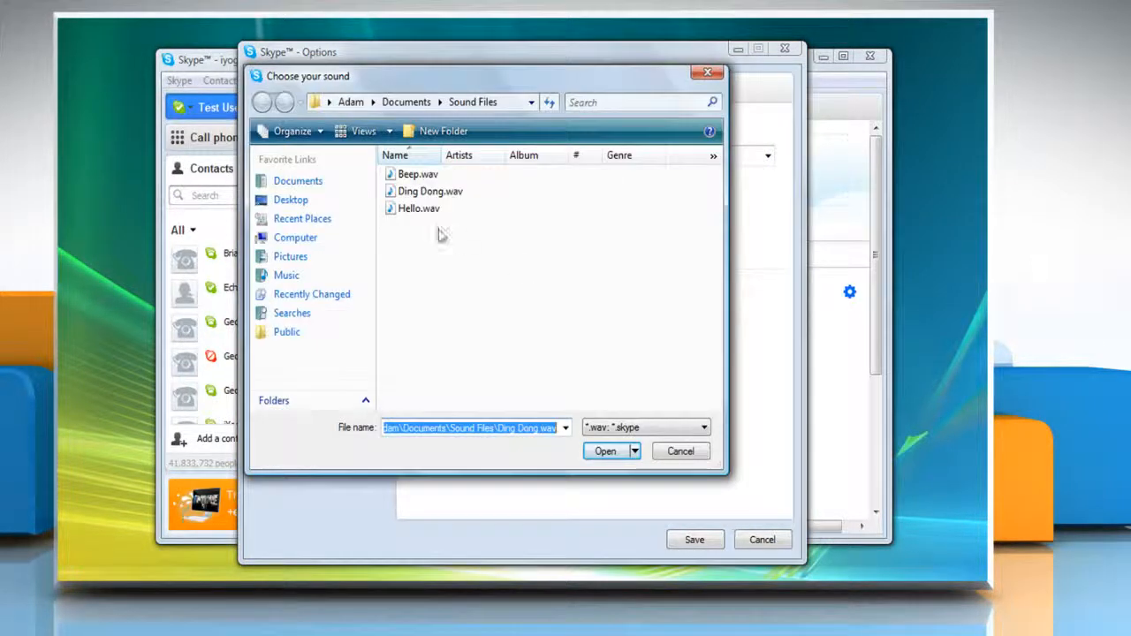
{"action": "left_click", "coordinate": [419, 208]}
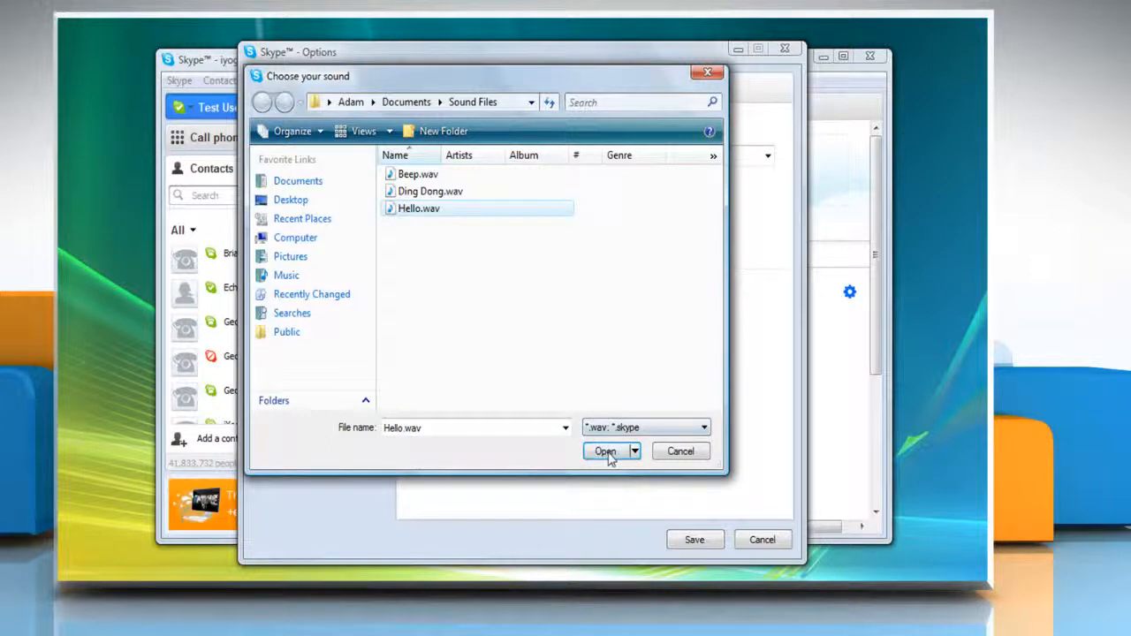
{"action": "left_click", "coordinate": [603, 450]}
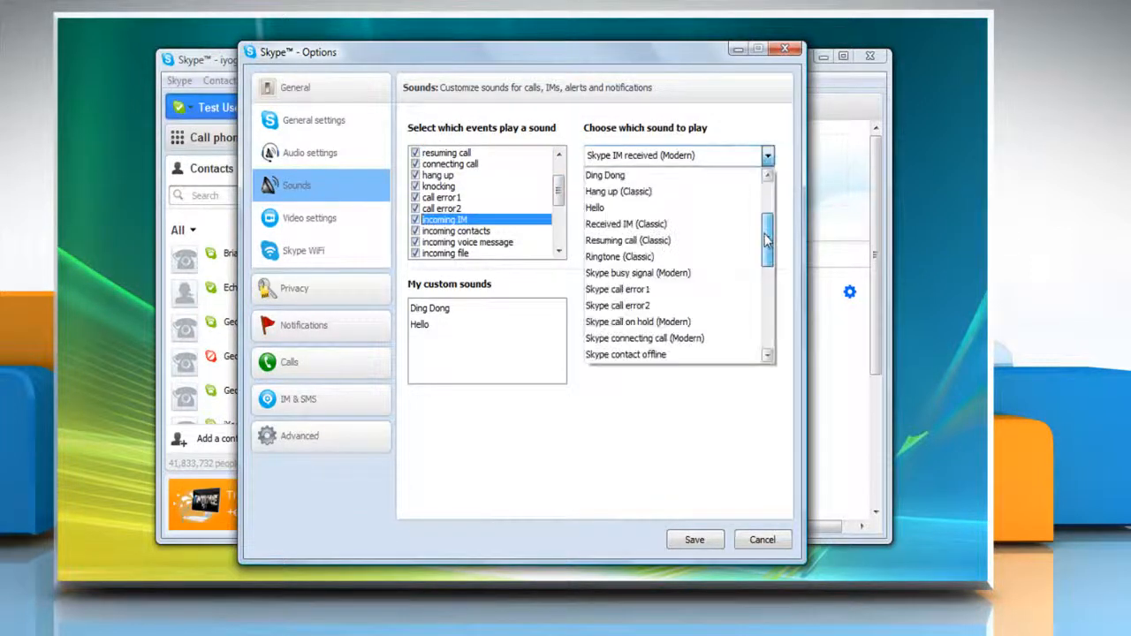
{"action": "left_click", "coordinate": [606, 207]}
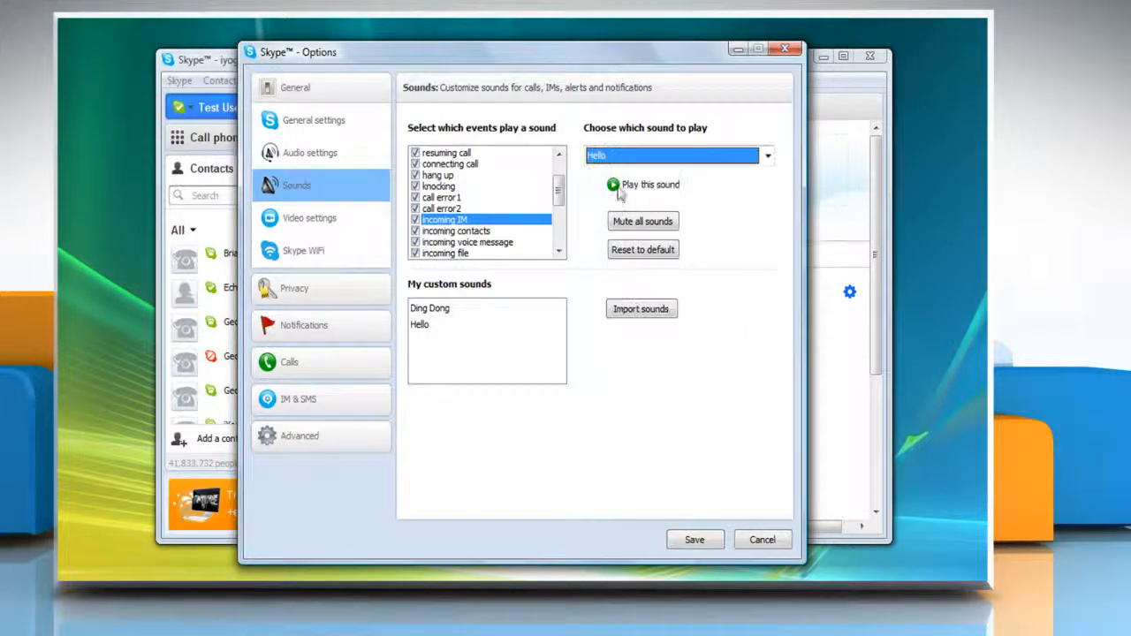